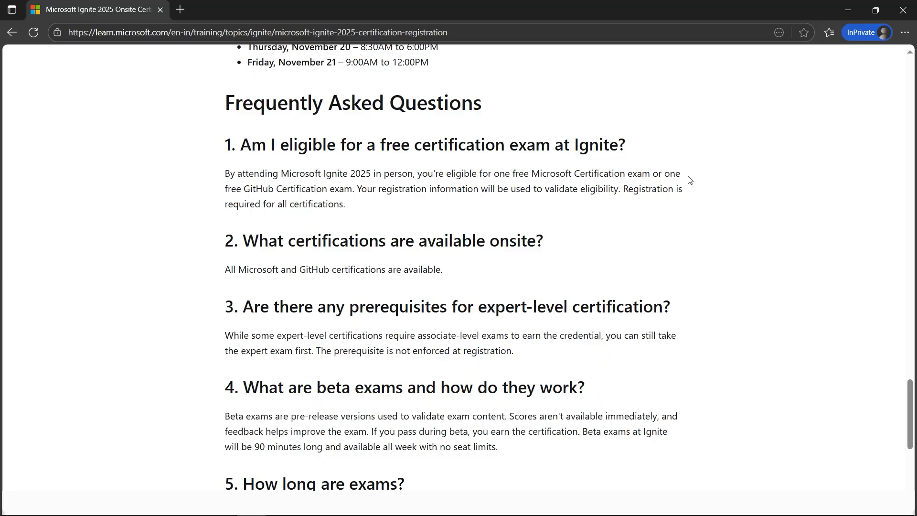
mouse_move(598, 192)
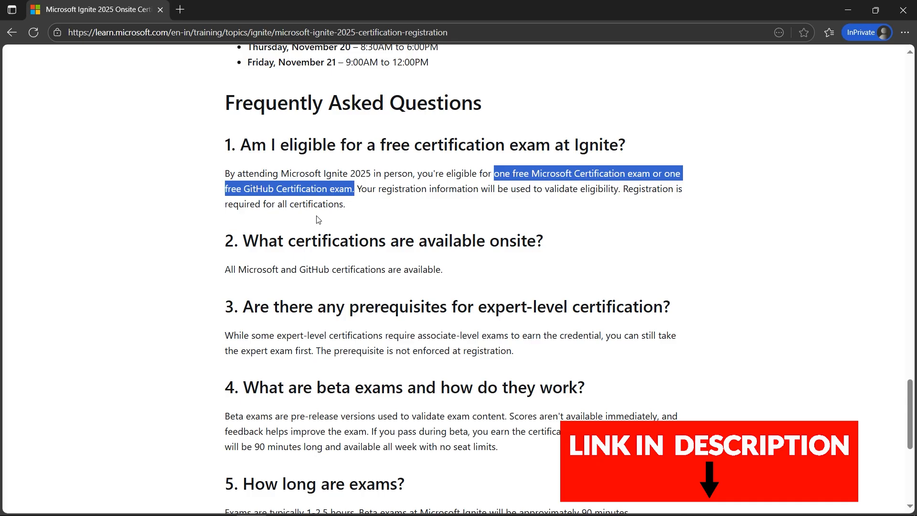
Review the certification eligibility answers, highlighting Microsoft Ignite 2025 and the expert-level prerequisites.
double_click(303, 173)
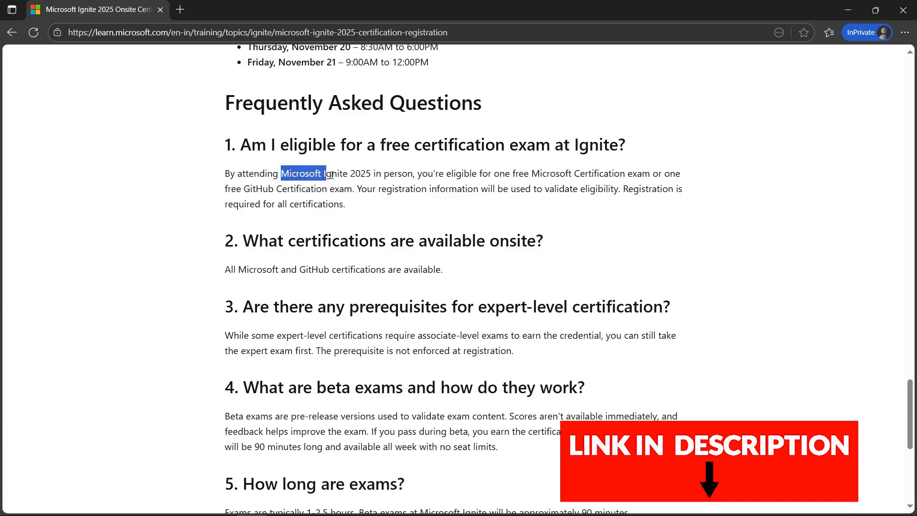
drag(303, 173, 371, 173)
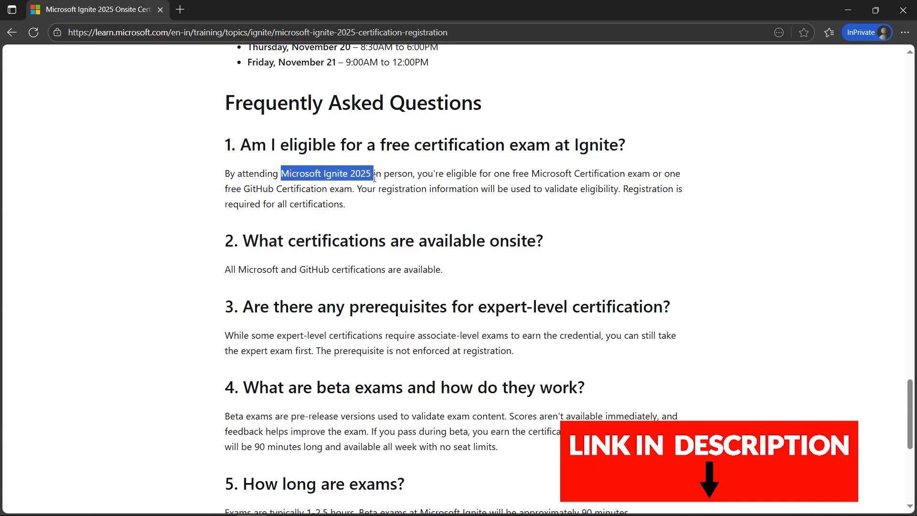
scroll(down, 3)
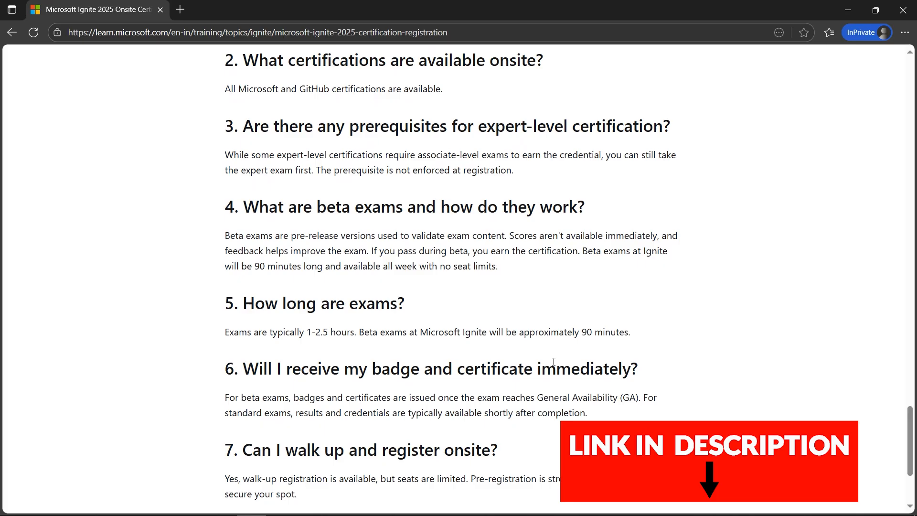
scroll(down, 3)
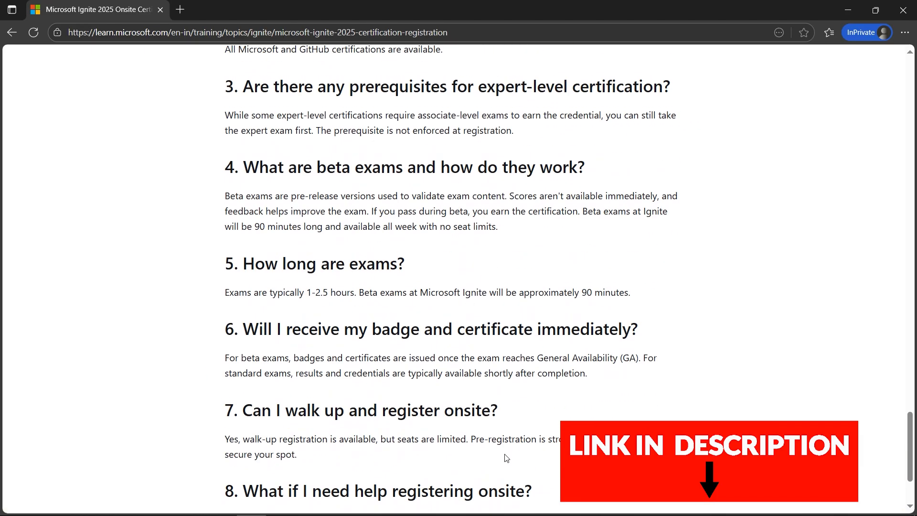
scroll(up, 3)
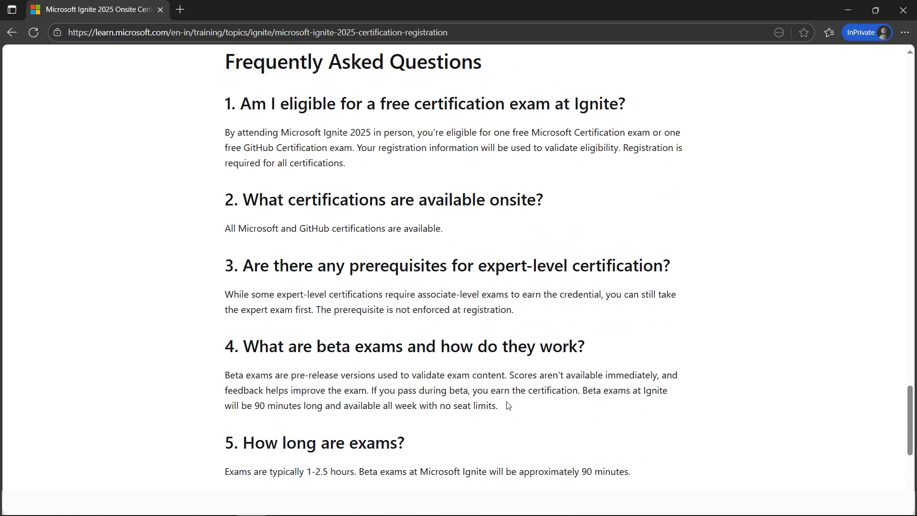
scroll(down, 3)
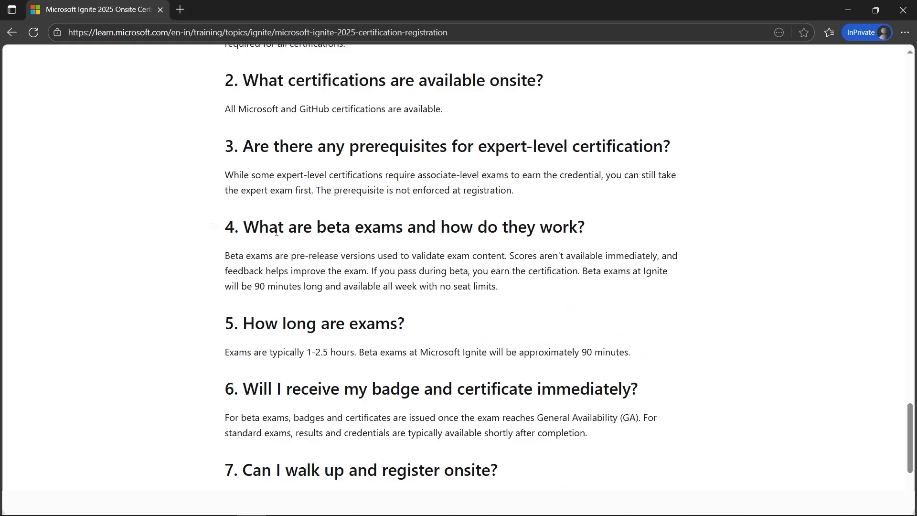
double_click(526, 146)
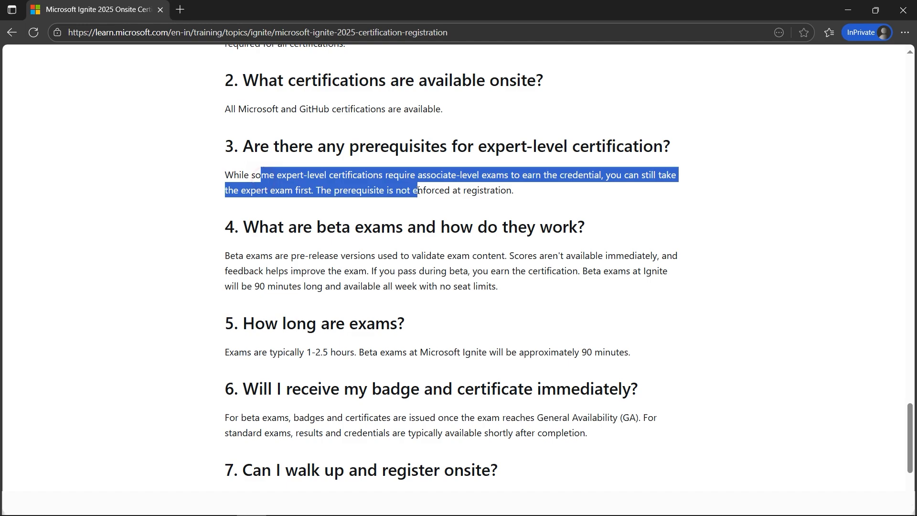
Return to the Ignite banner at the top and follow Register now to the event site.
scroll(up, 3)
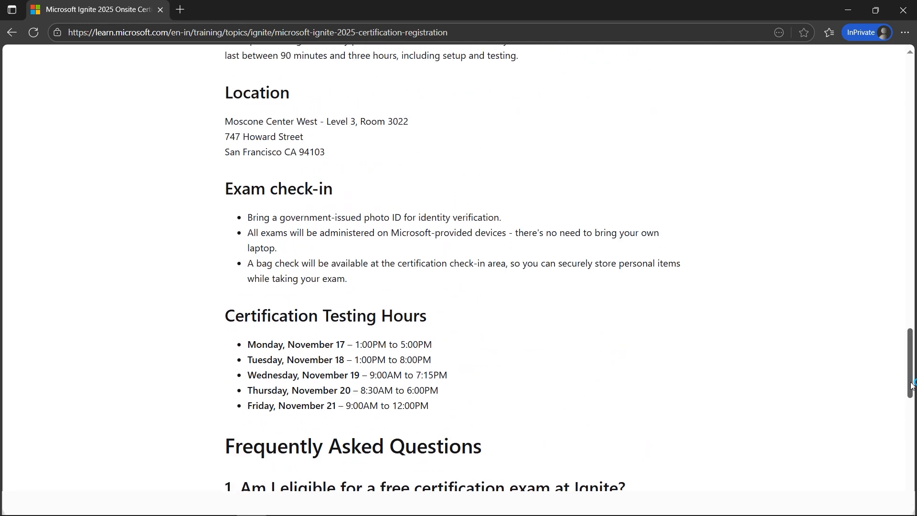
scroll(down, 3)
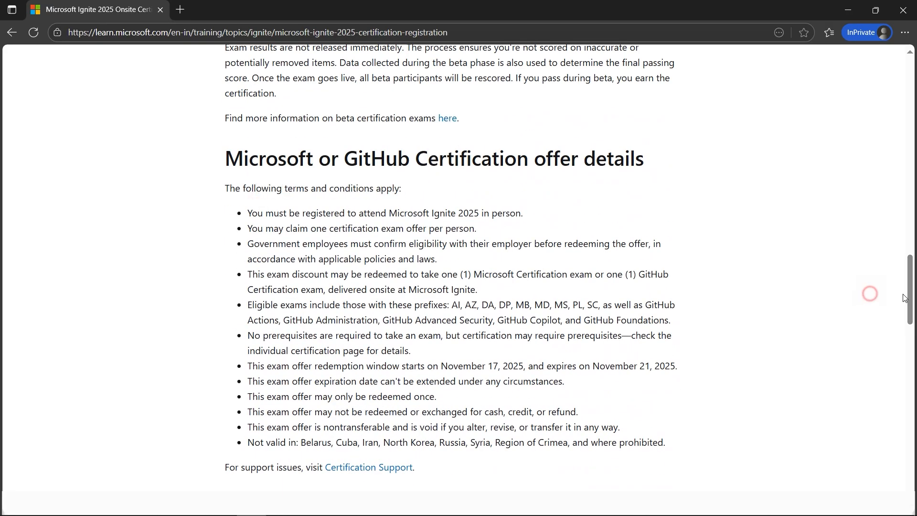
scroll(up, 3)
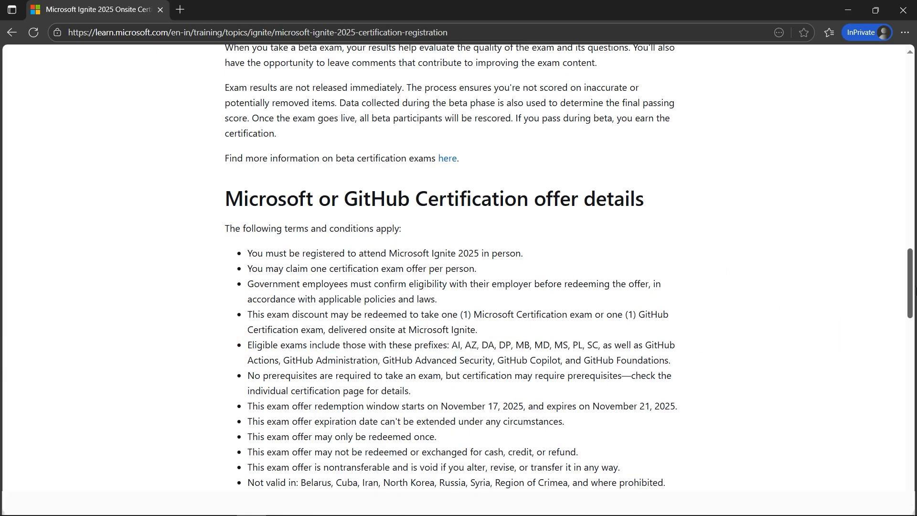
scroll(up, 3)
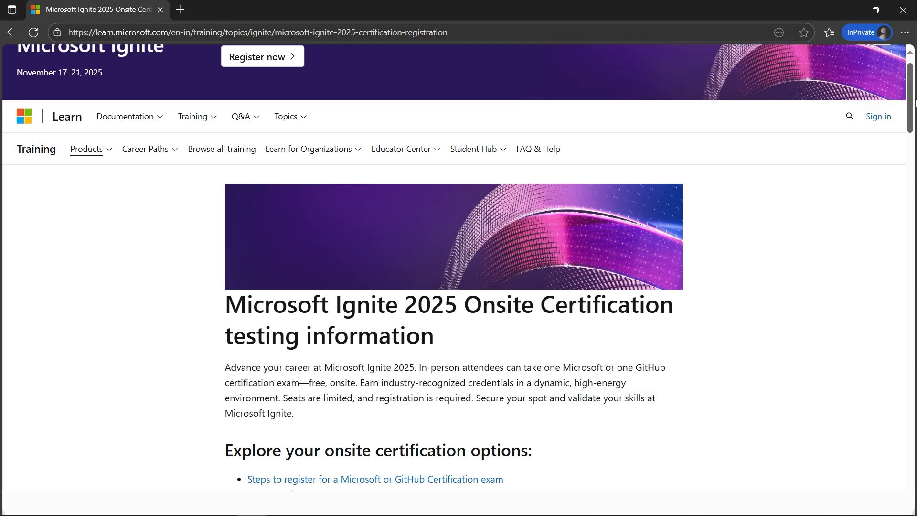
scroll(up, 3)
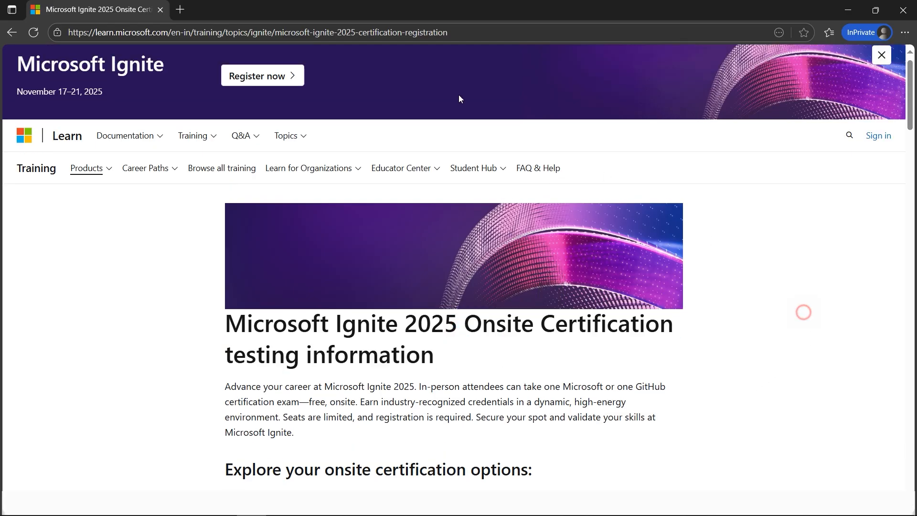
mouse_move(270, 84)
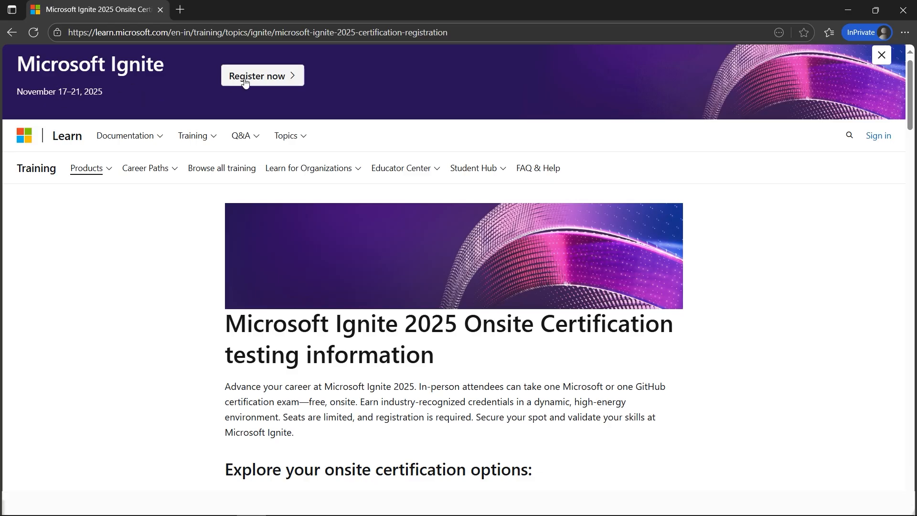
click(261, 75)
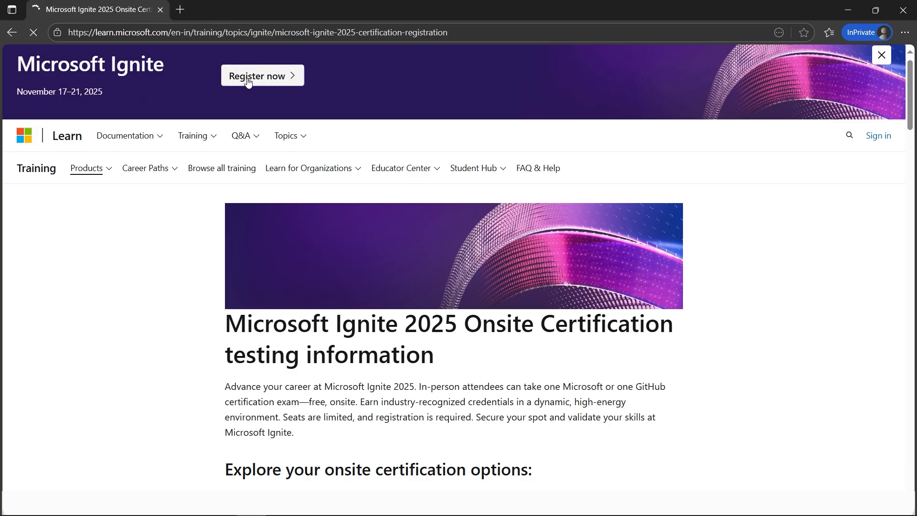
From the Ignite home page, start registration so register.ignite.microsoft.com loads in a new tab.
click(262, 75)
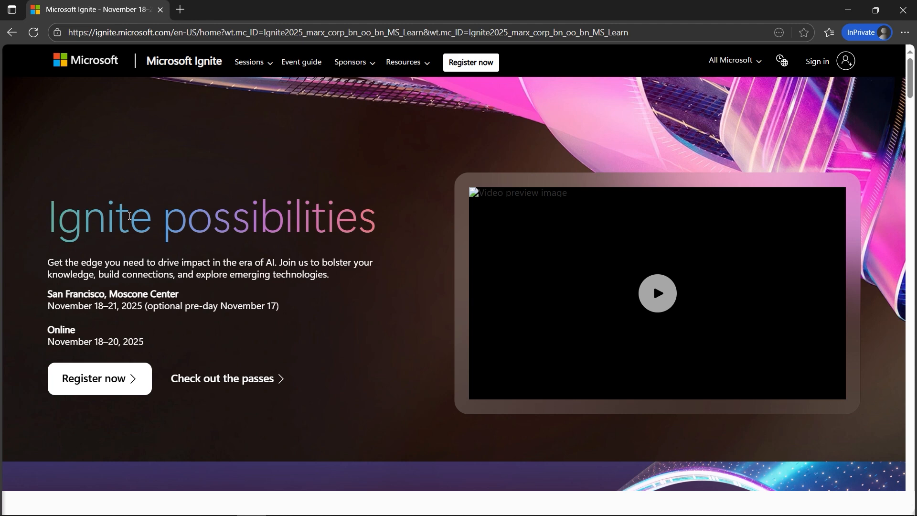
mouse_move(114, 384)
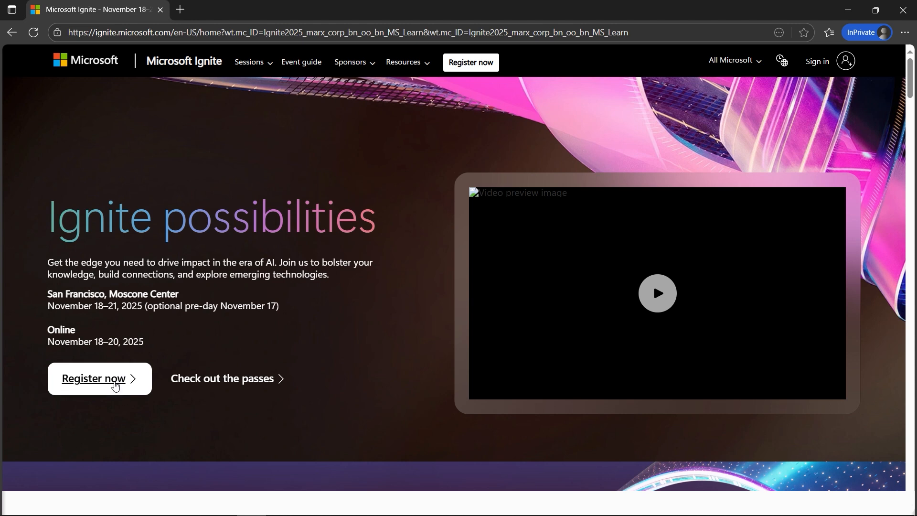
click(99, 378)
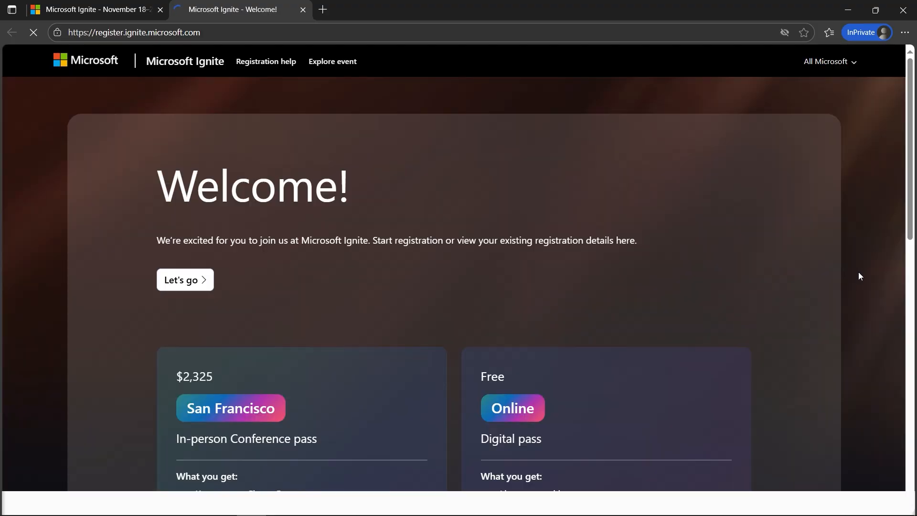
Compare the in-person and free digital passes on the Welcome page, then choose Let's go.
scroll(down, 3)
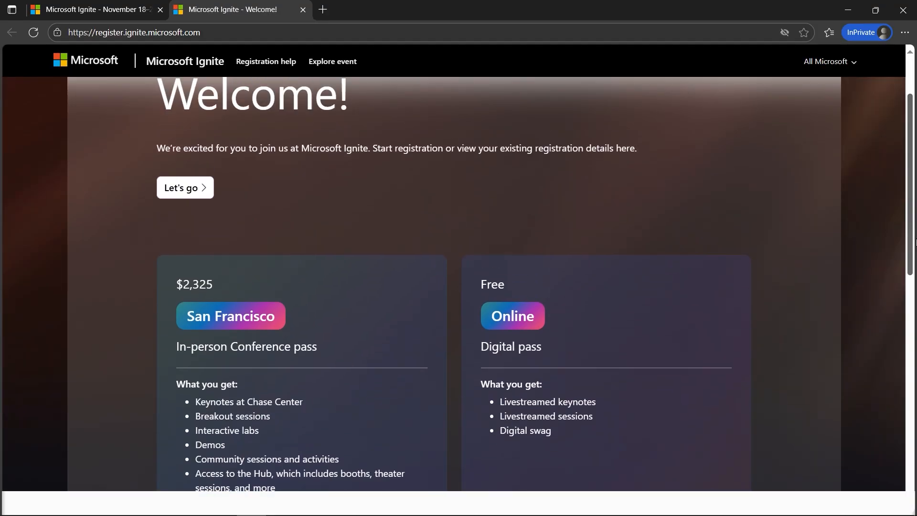
scroll(up, 3)
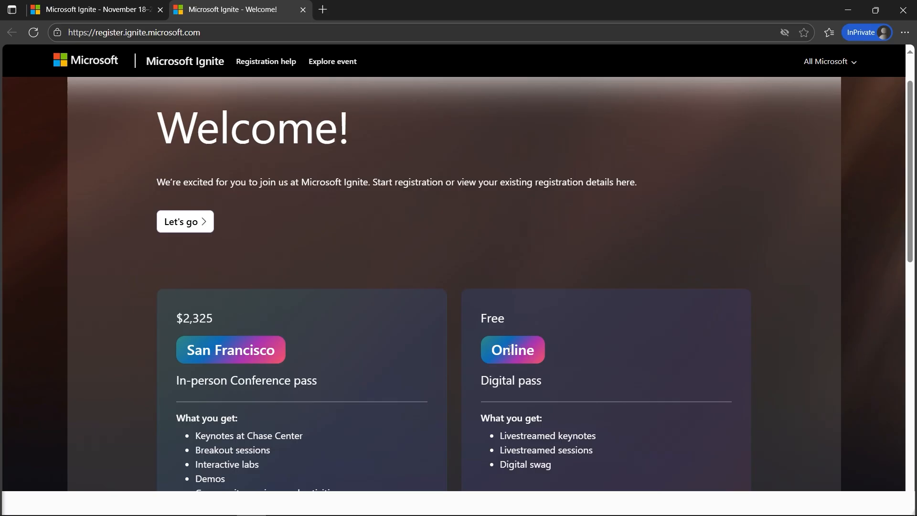
scroll(up, 3)
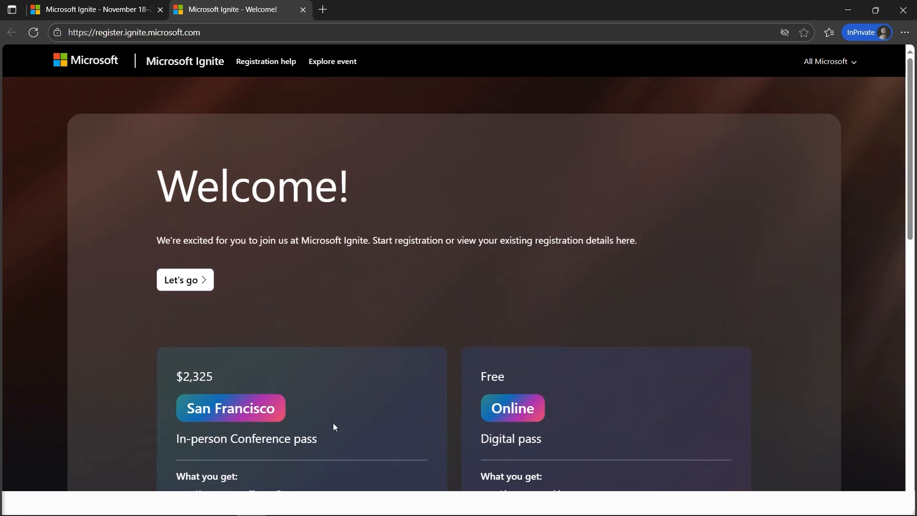
mouse_move(517, 425)
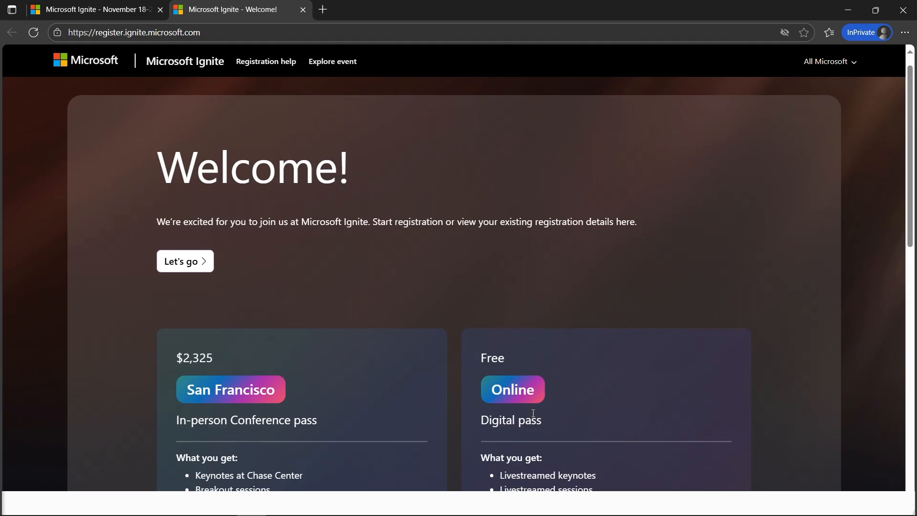
scroll(up, 3)
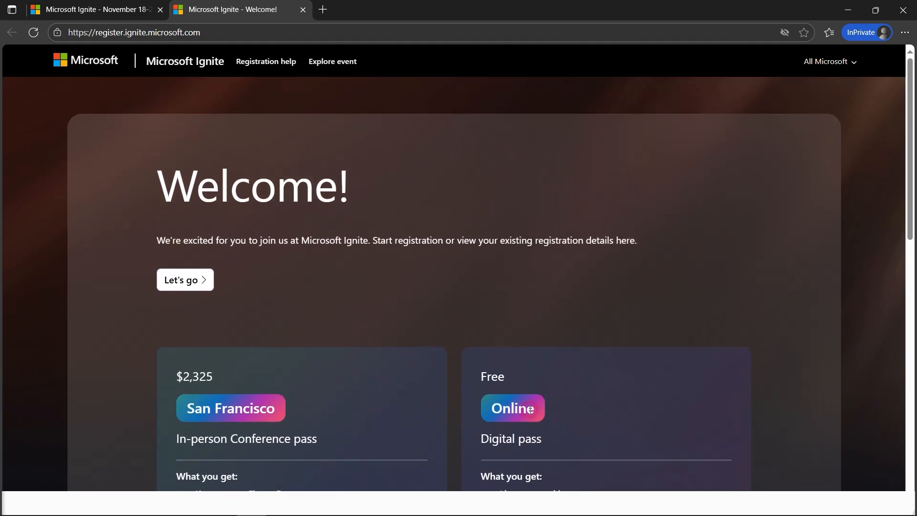
scroll(down, 3)
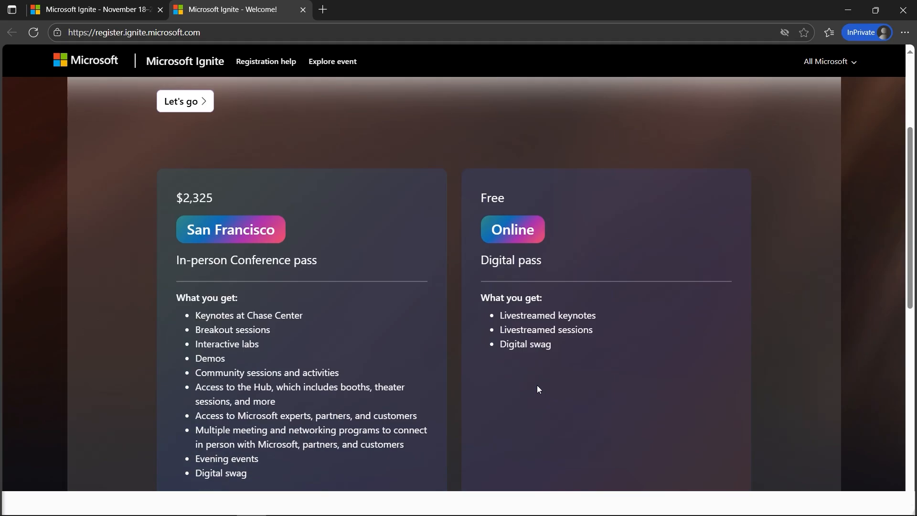
scroll(up, 3)
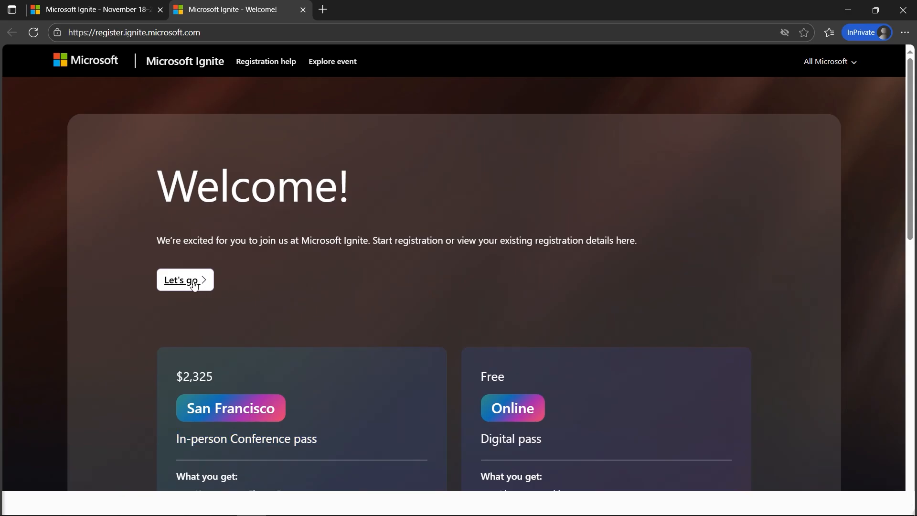
click(184, 280)
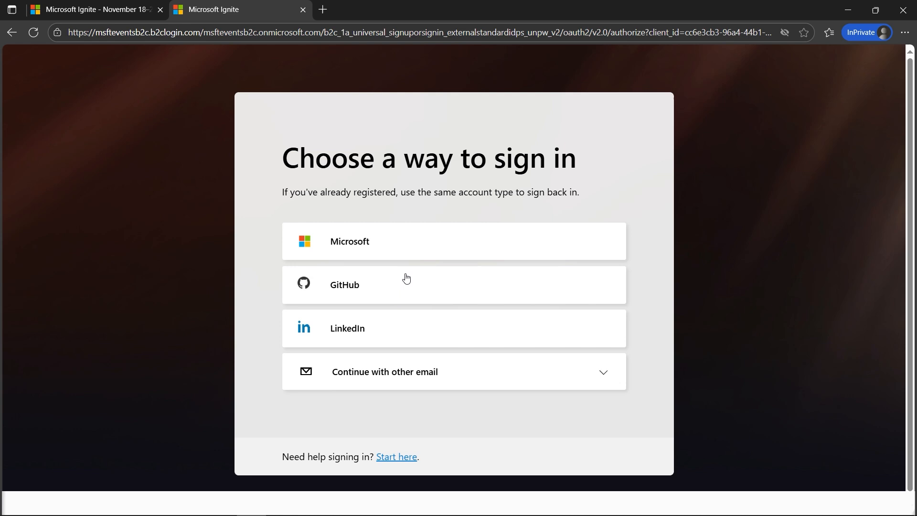
mouse_move(360, 277)
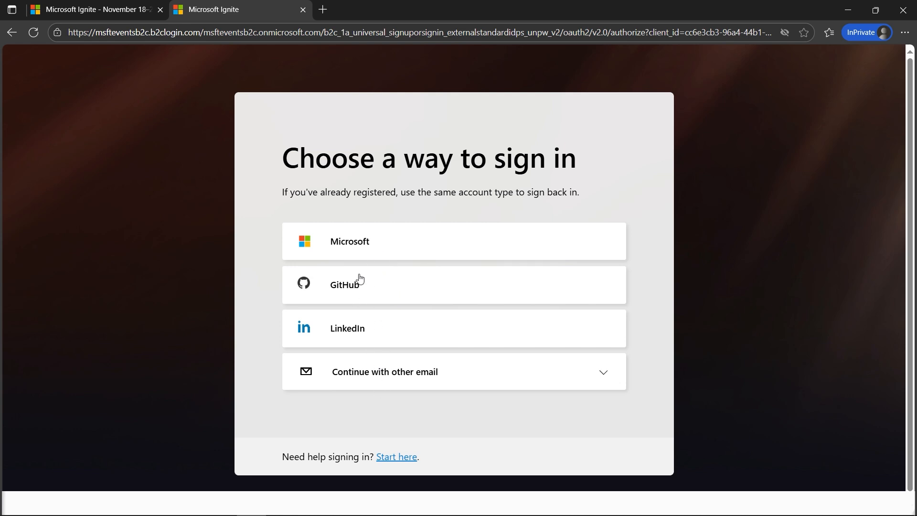
mouse_move(350, 336)
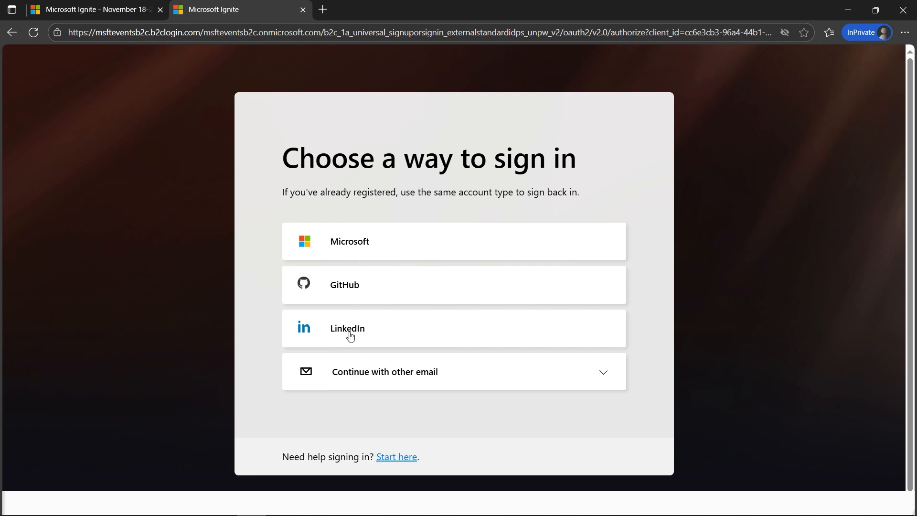
mouse_move(432, 389)
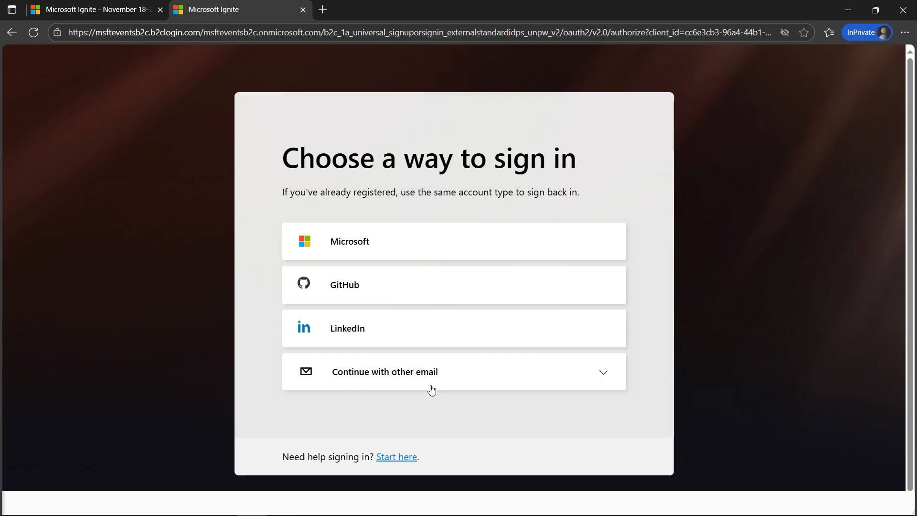
mouse_move(424, 382)
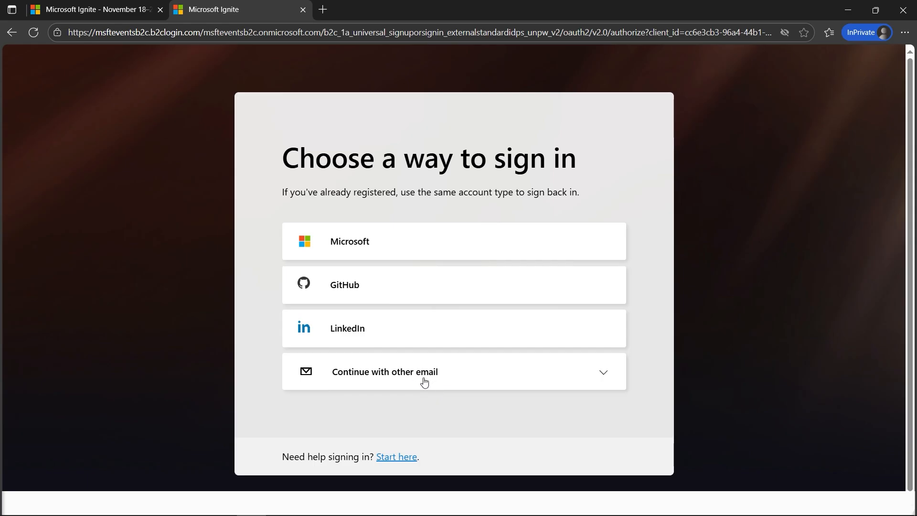
mouse_move(352, 248)
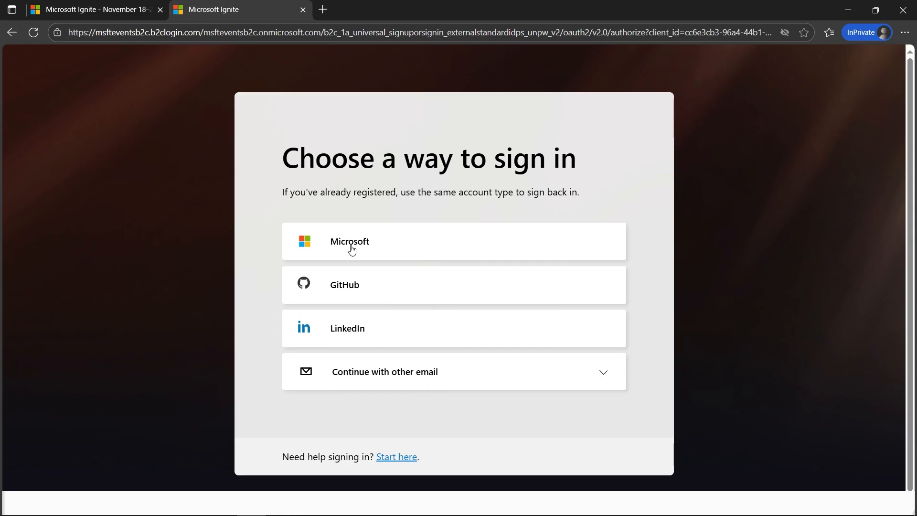
Choose Microsoft as the sign-in method on the 'Choose a way to sign in' page.
click(350, 241)
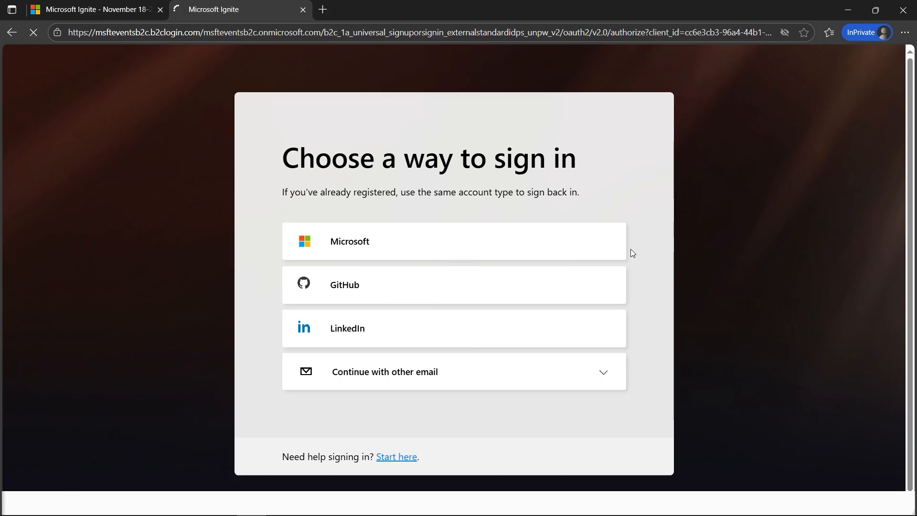
mouse_move(670, 267)
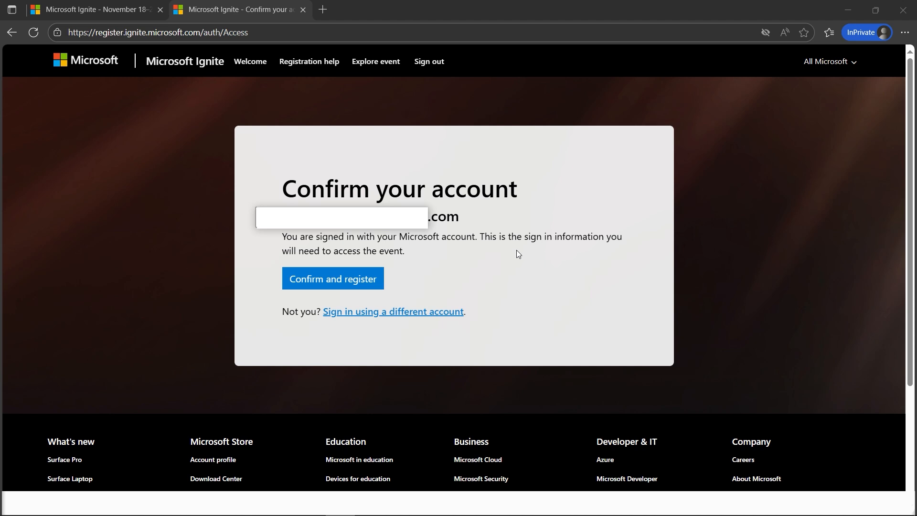
mouse_move(493, 281)
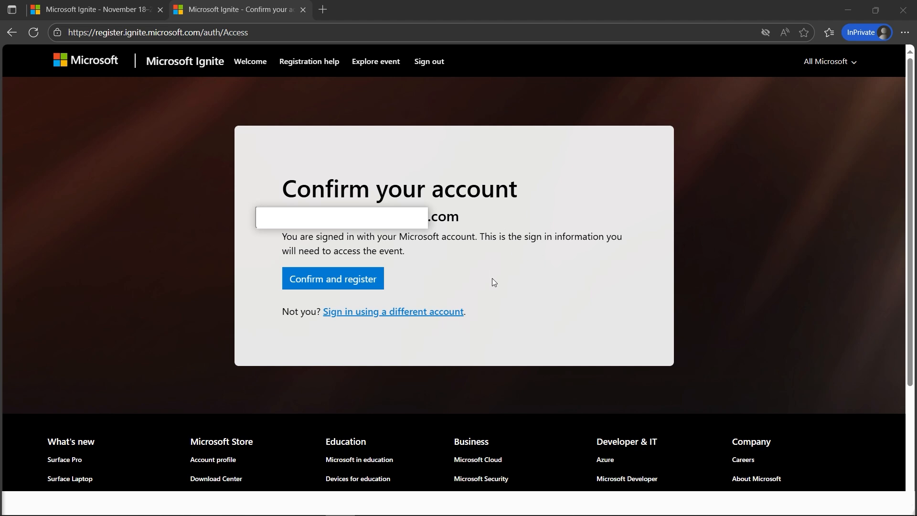
mouse_move(347, 292)
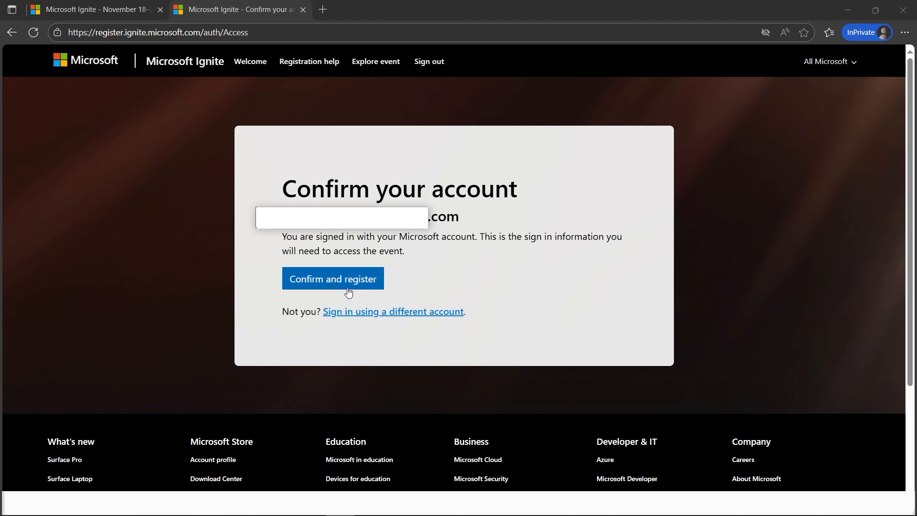
mouse_move(408, 288)
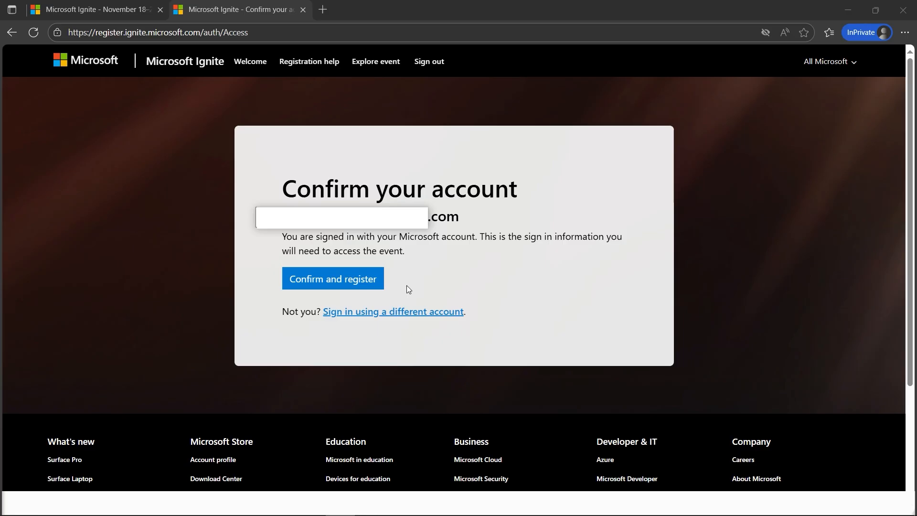
Confirm the signed-in Microsoft account with 'Confirm and register' to reach pass selection.
click(333, 278)
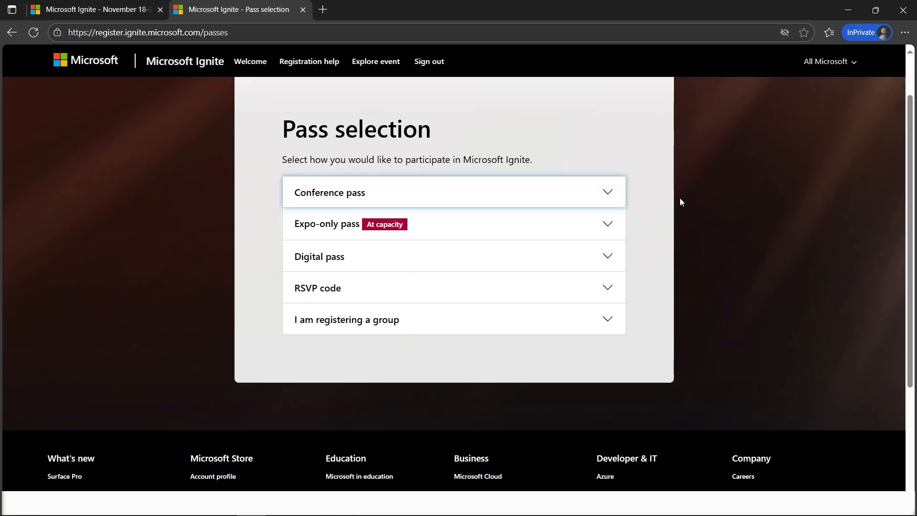
mouse_move(614, 196)
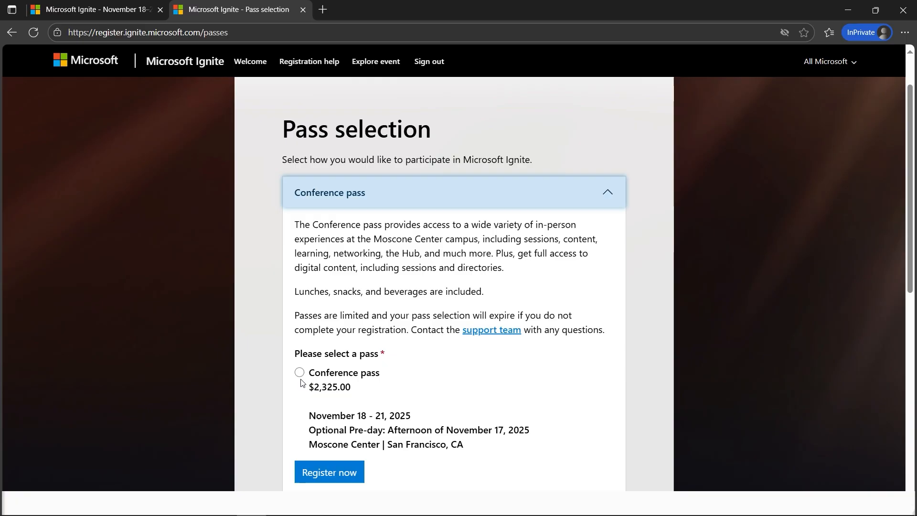
mouse_move(618, 277)
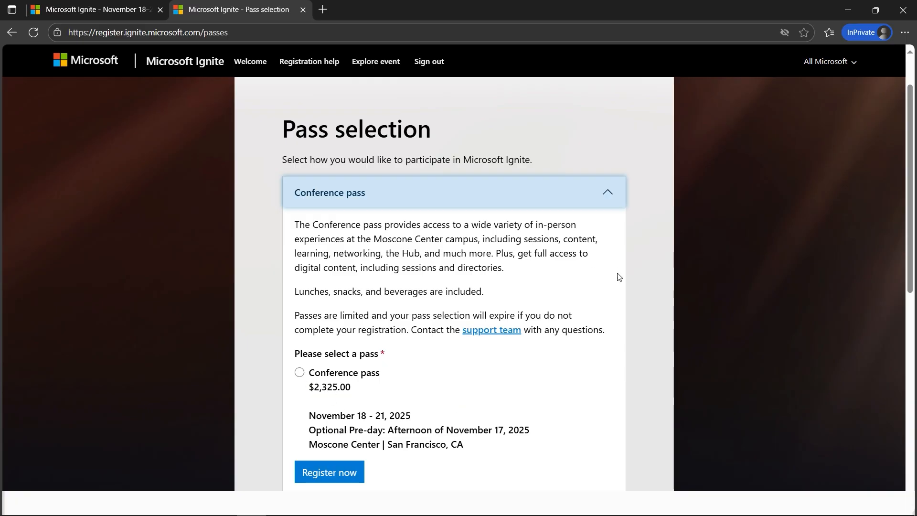
Expand the Digital pass section and select the free $0.00 pass for November 18–20, 2025.
scroll(down, 3)
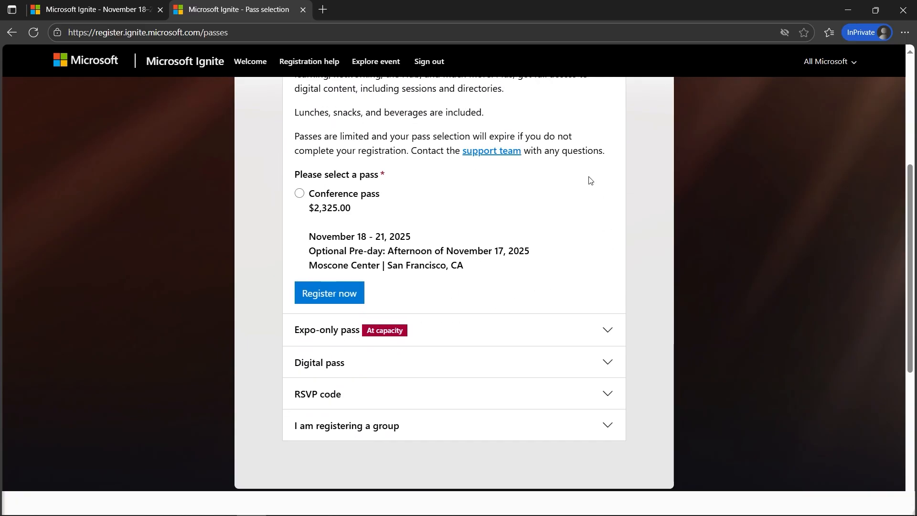
mouse_move(554, 283)
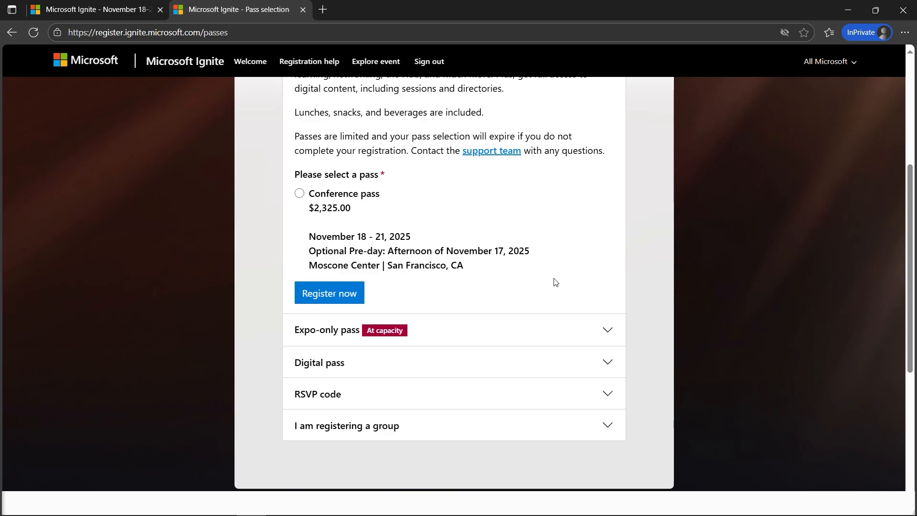
mouse_move(298, 138)
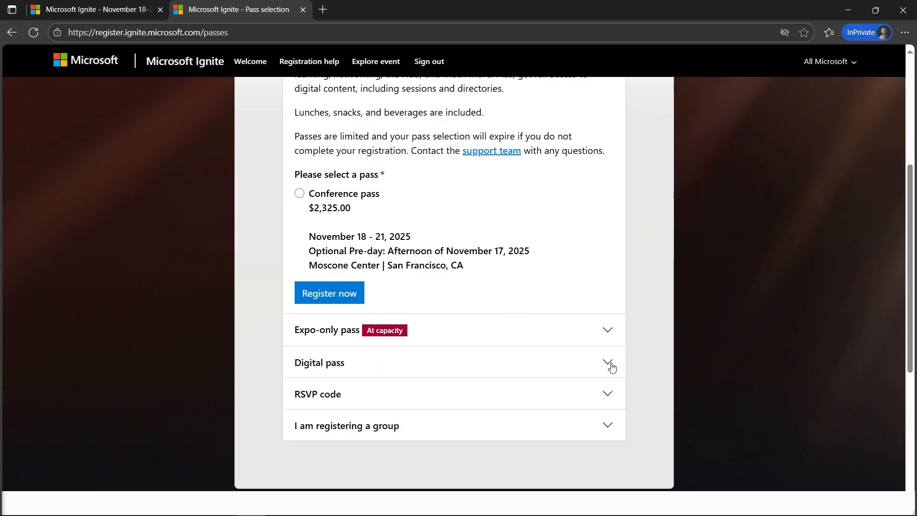
click(607, 363)
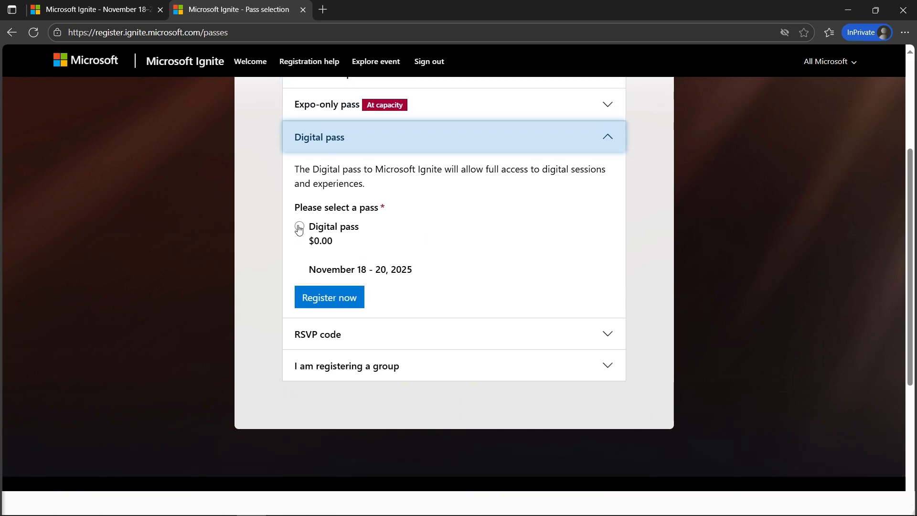
click(298, 226)
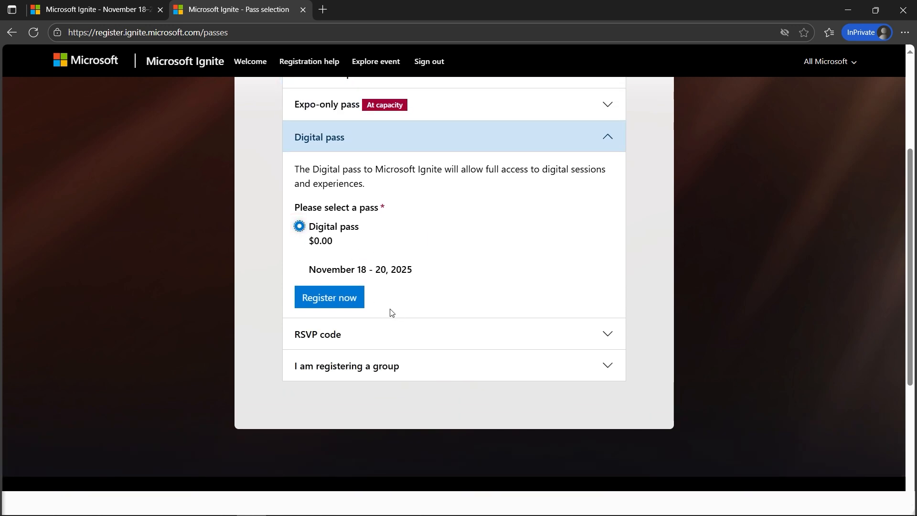
Register with the Digital pass and scroll through the empty About me contact form.
click(329, 297)
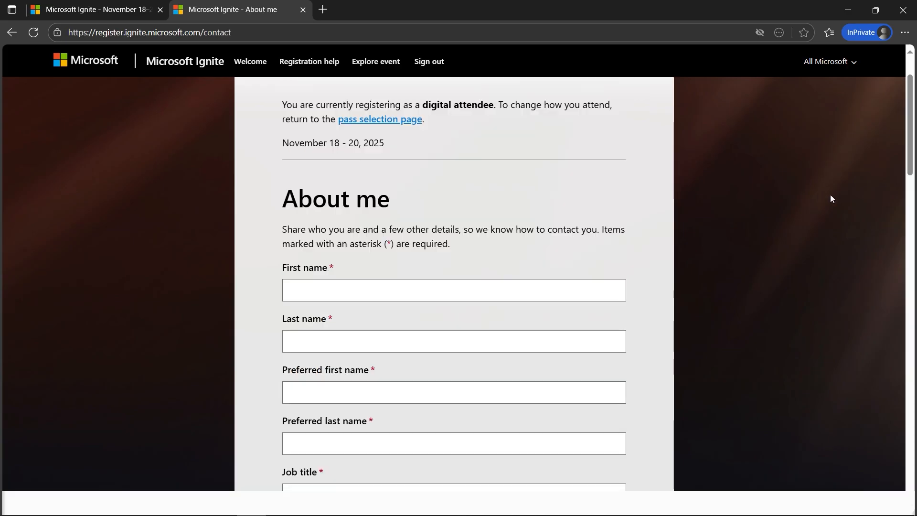
mouse_move(840, 191)
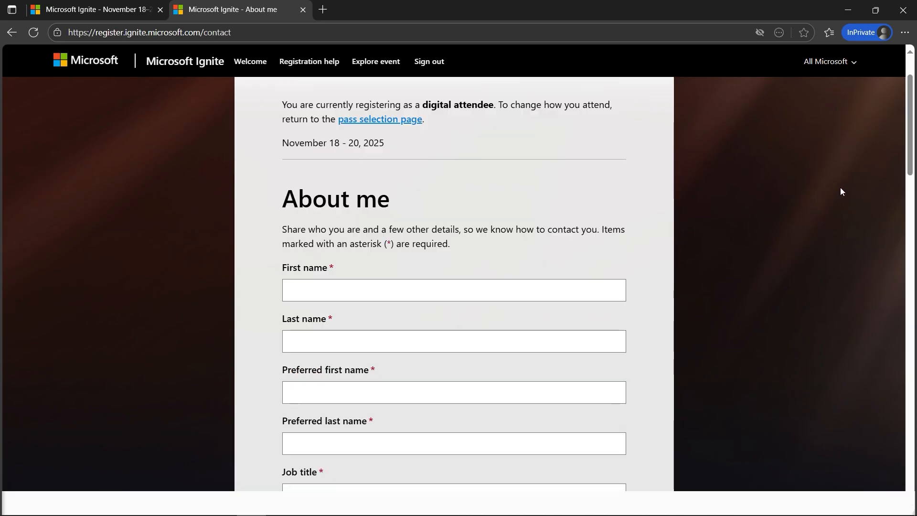
mouse_move(657, 280)
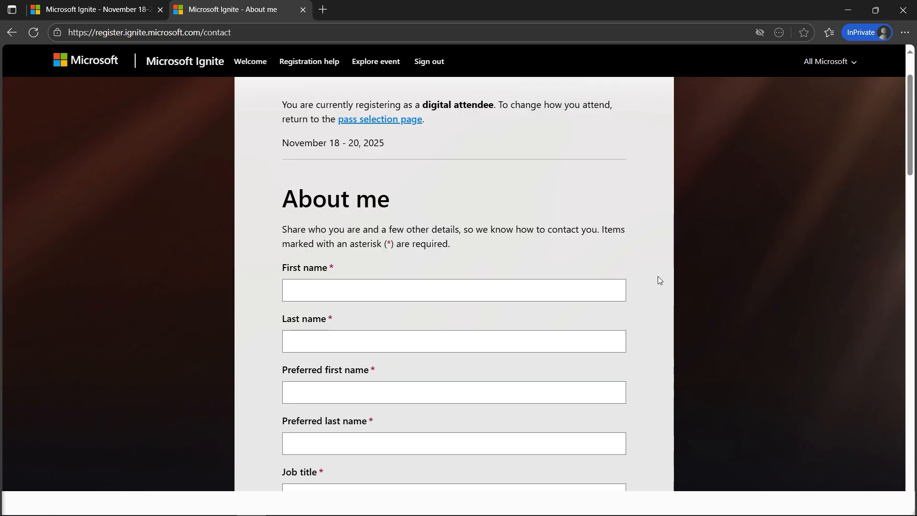
mouse_move(676, 342)
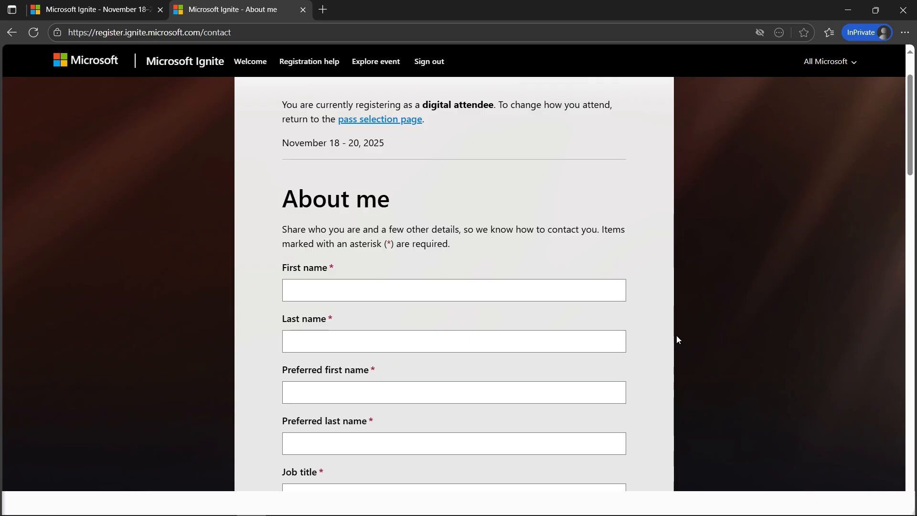
mouse_move(655, 303)
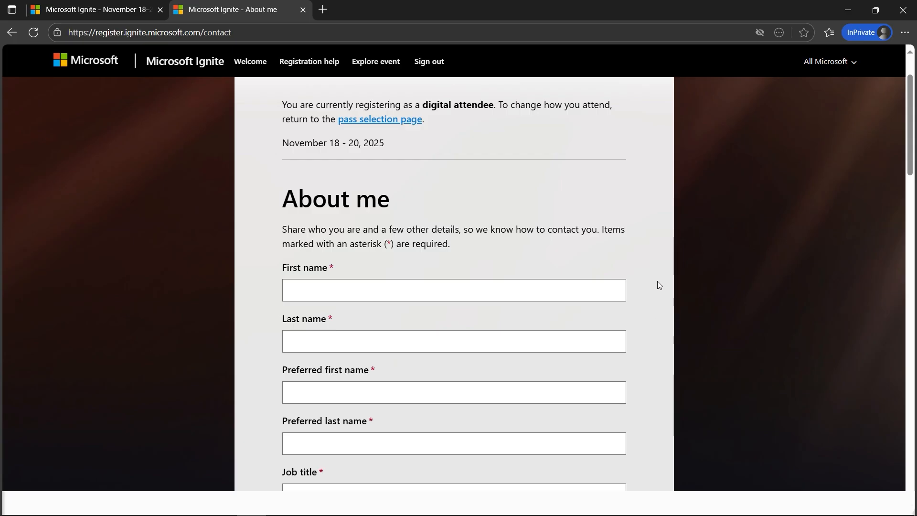
mouse_move(660, 361)
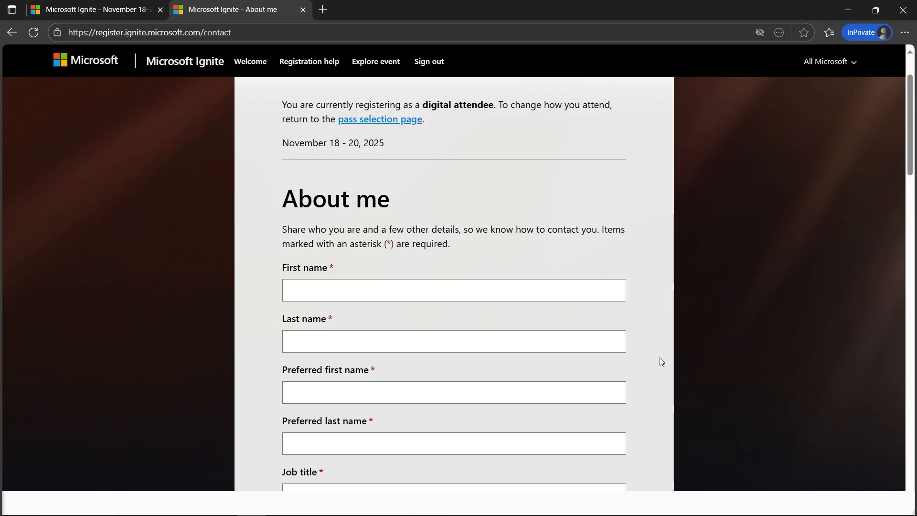
mouse_move(653, 314)
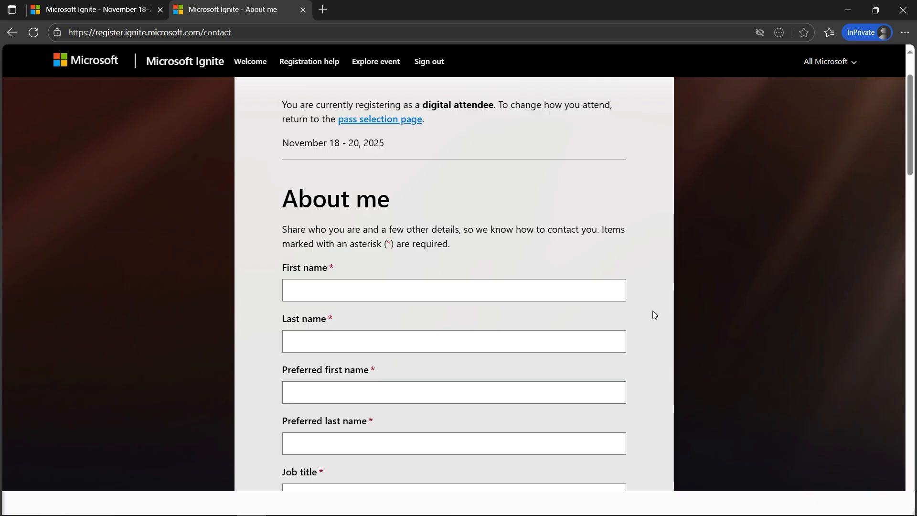
mouse_move(684, 343)
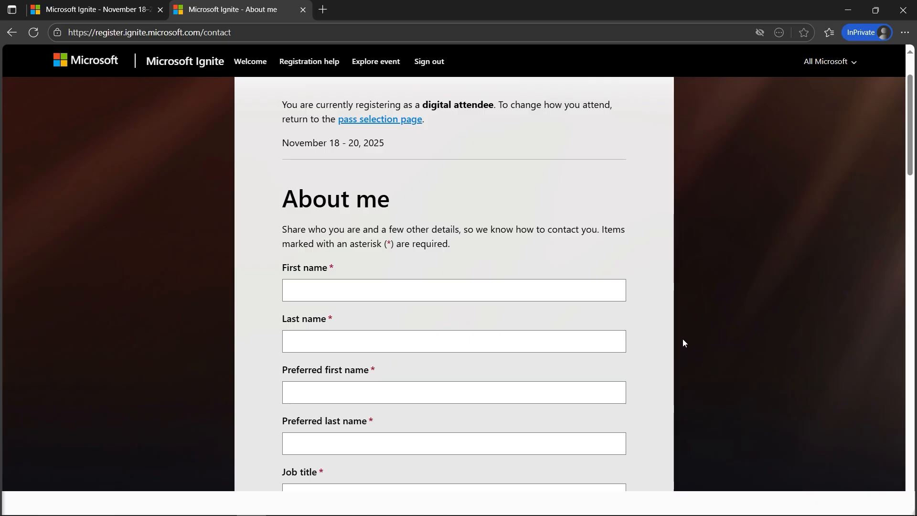
mouse_move(667, 335)
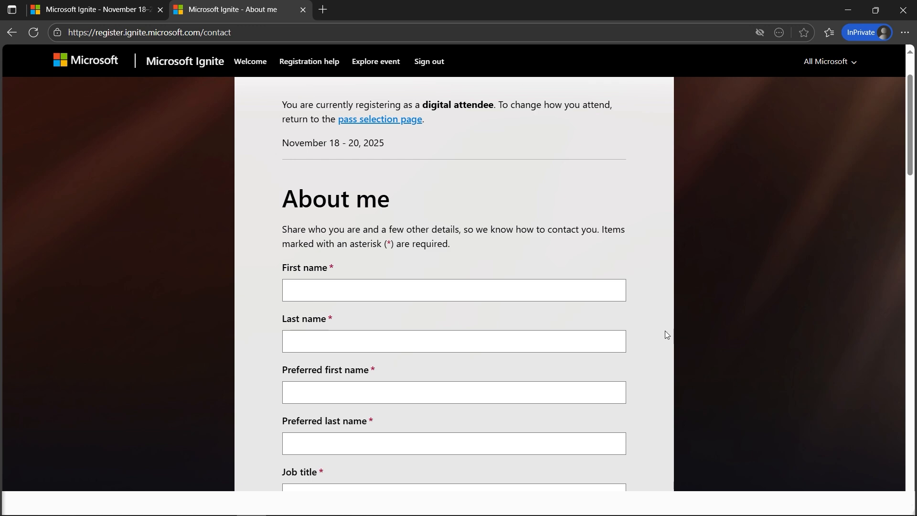
mouse_move(665, 334)
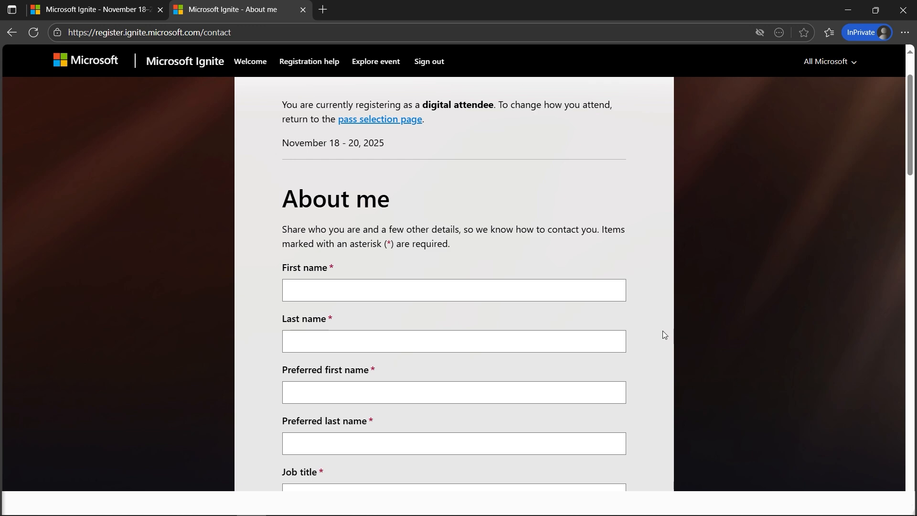
mouse_move(660, 334)
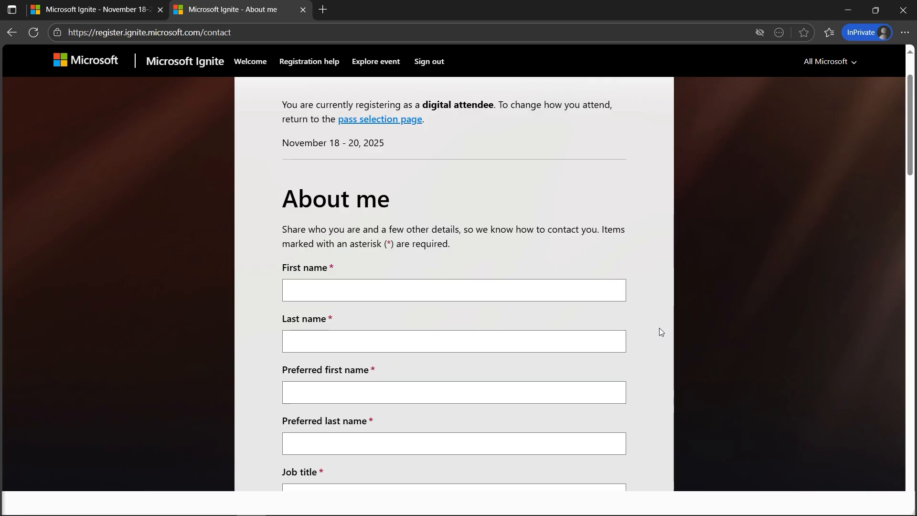
scroll(down, 3)
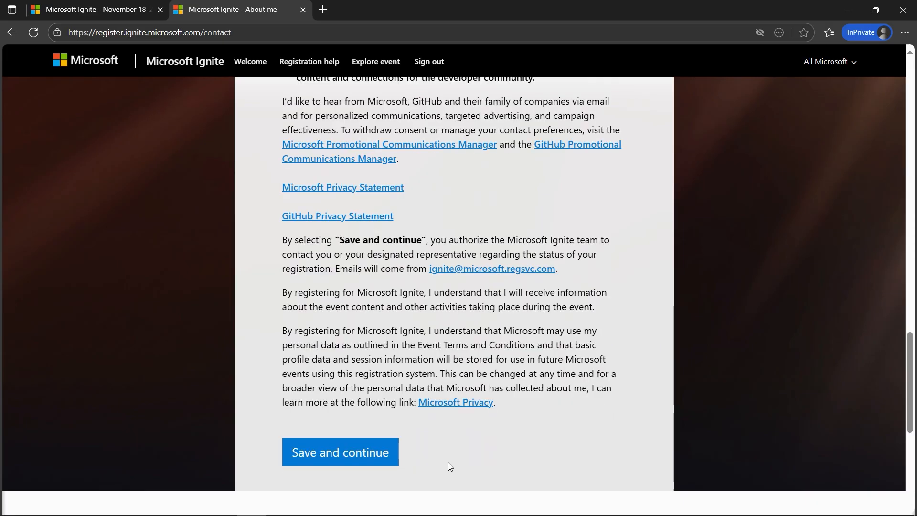
Save and continue from About me to the Interests and focus survey.
click(339, 451)
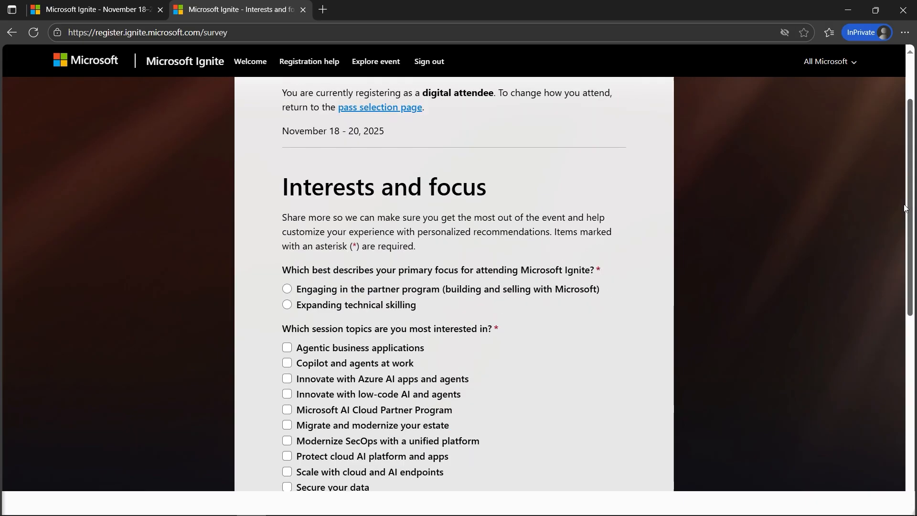
mouse_move(482, 337)
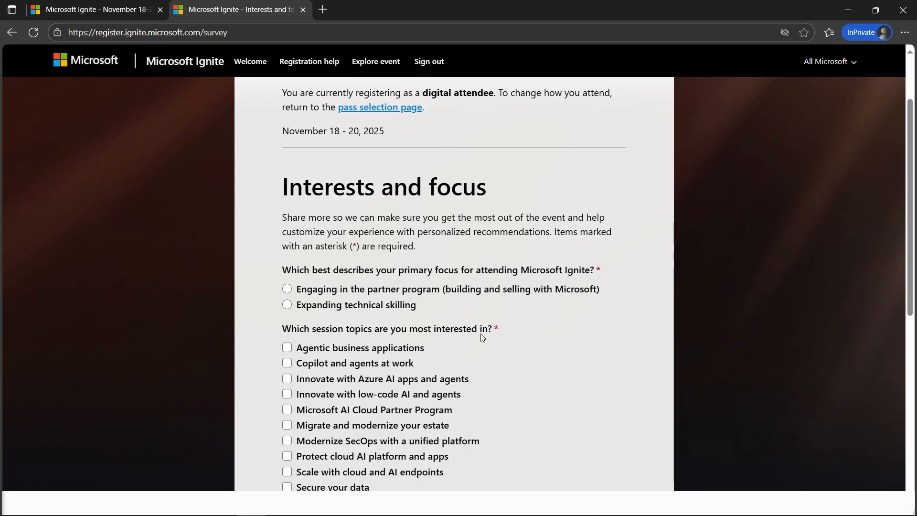
mouse_move(418, 345)
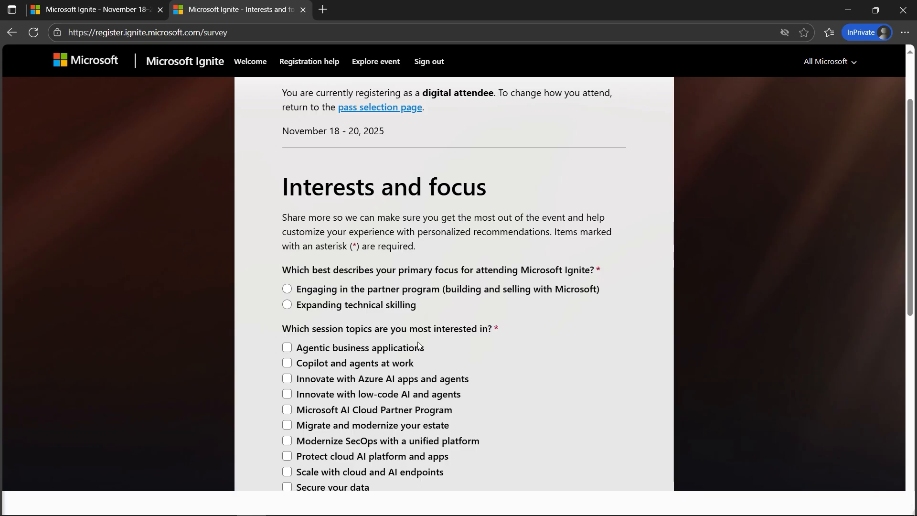
scroll(down, 3)
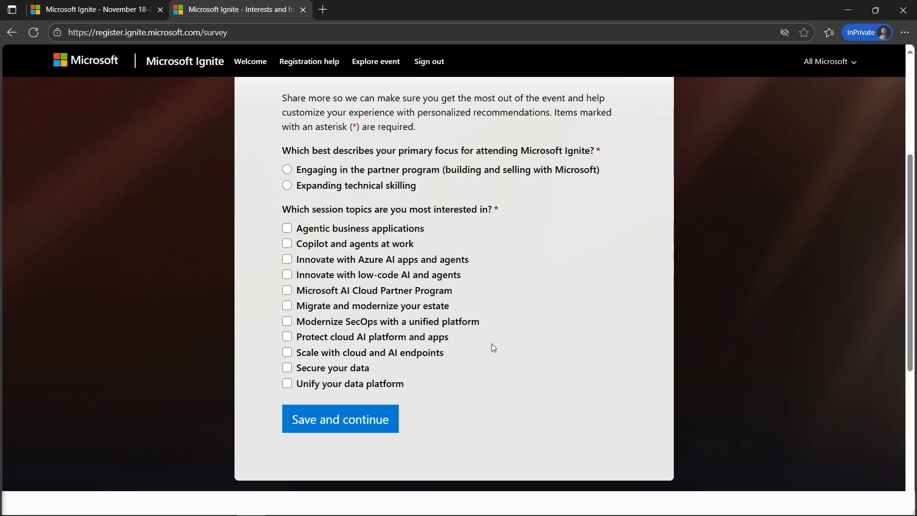
Save and continue on Interests and focus to reach the You're all set confirmation.
click(339, 418)
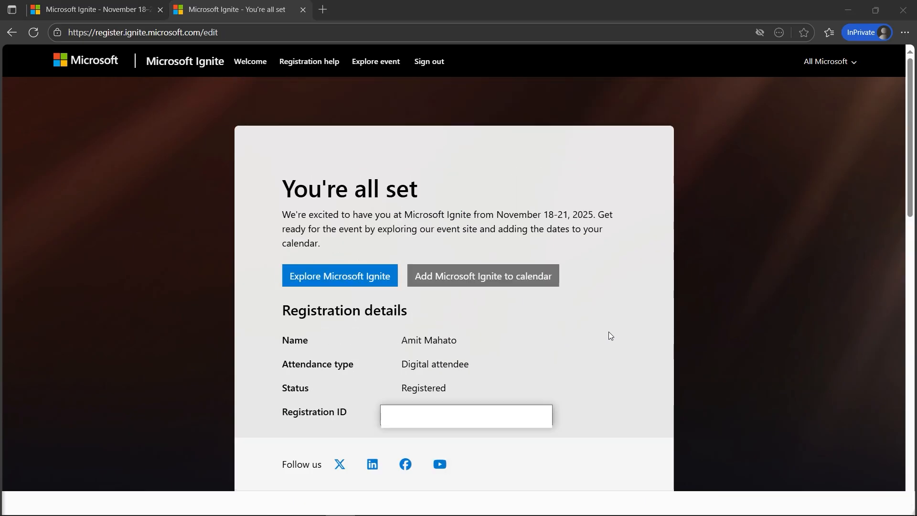
mouse_move(428, 205)
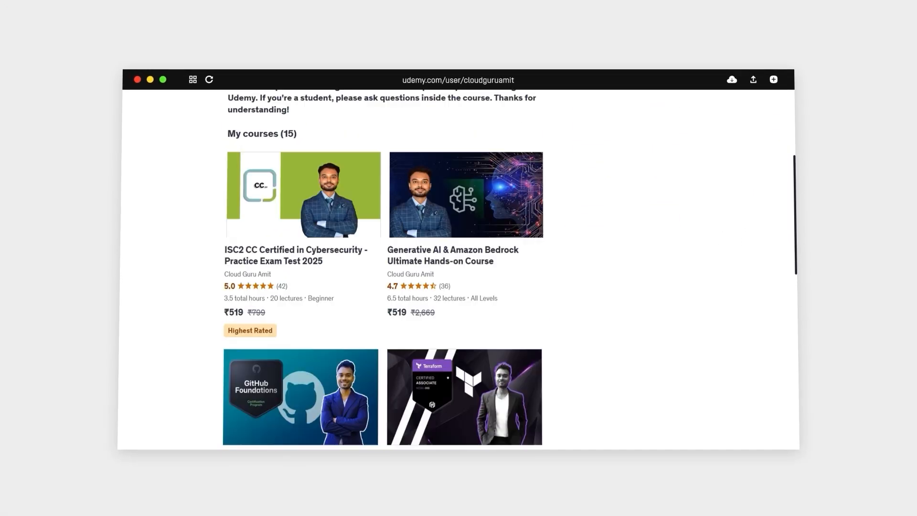
Browse the instructor's Udemy course catalogue and follow their Instagram profile.
scroll(down, 3)
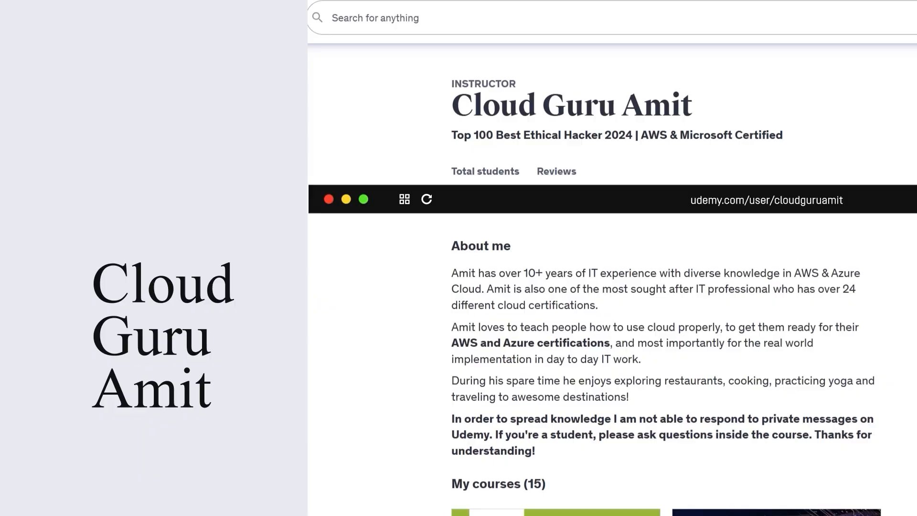
scroll(down, 3)
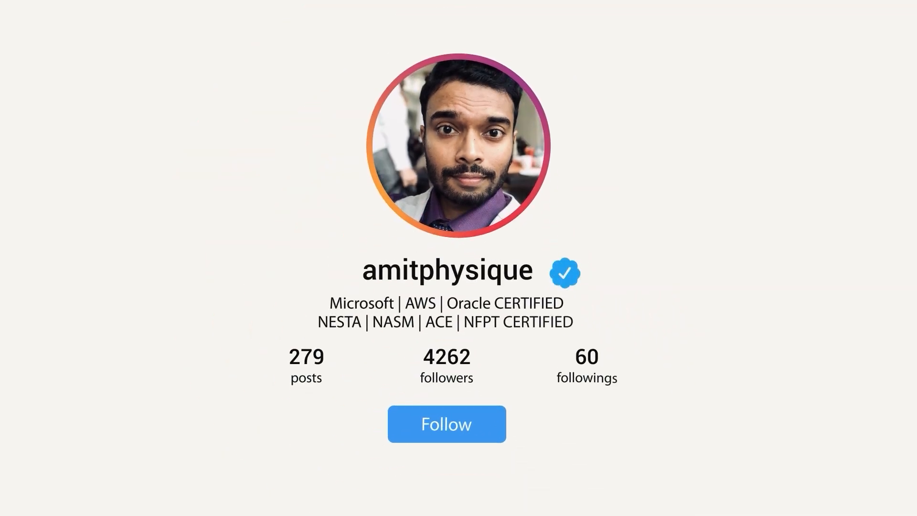
click(446, 423)
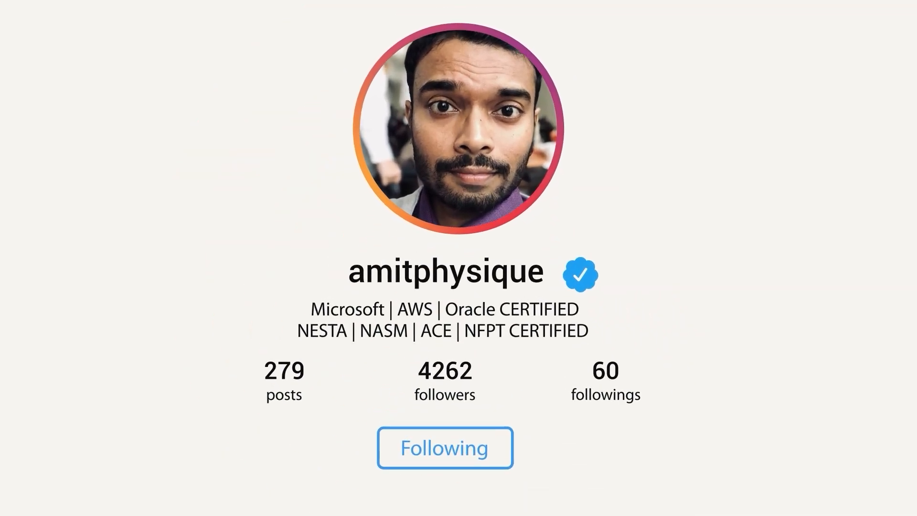